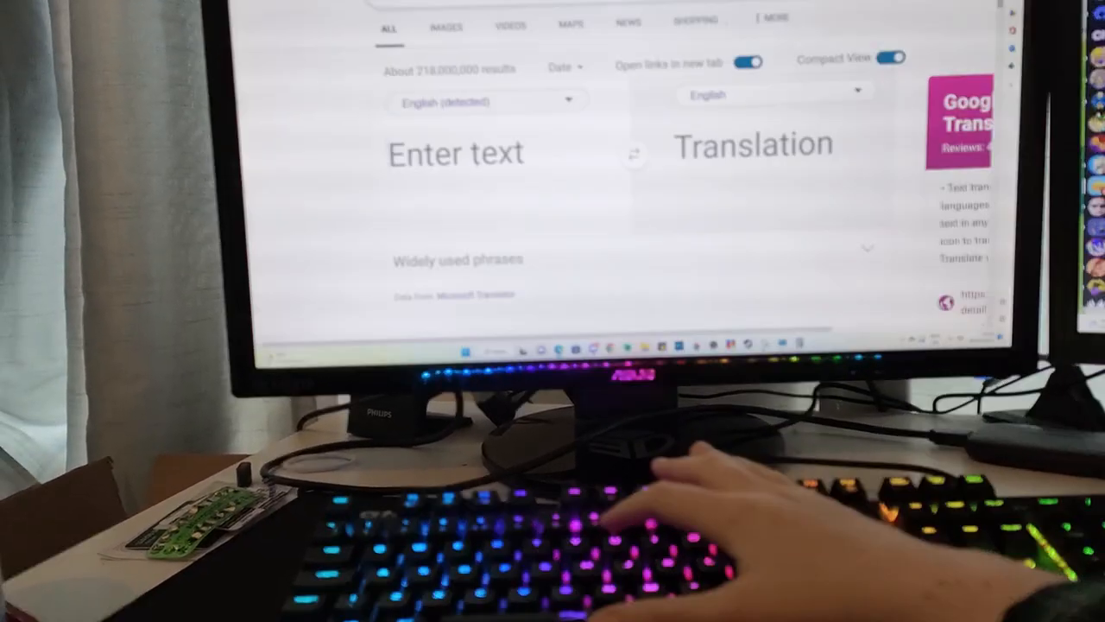
text(ur)
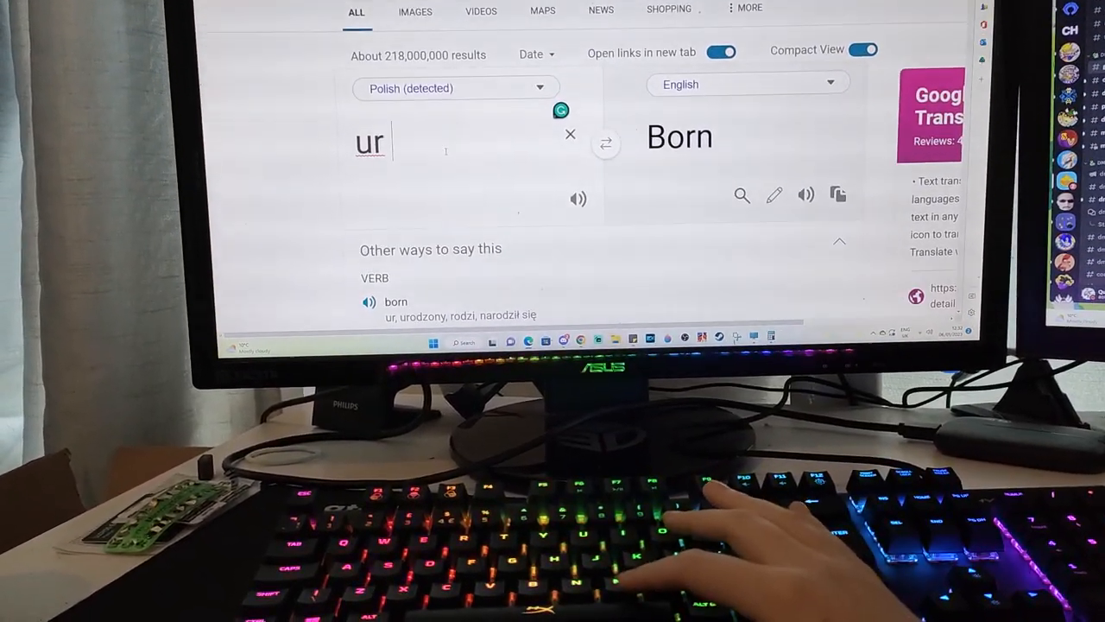
text(mom)
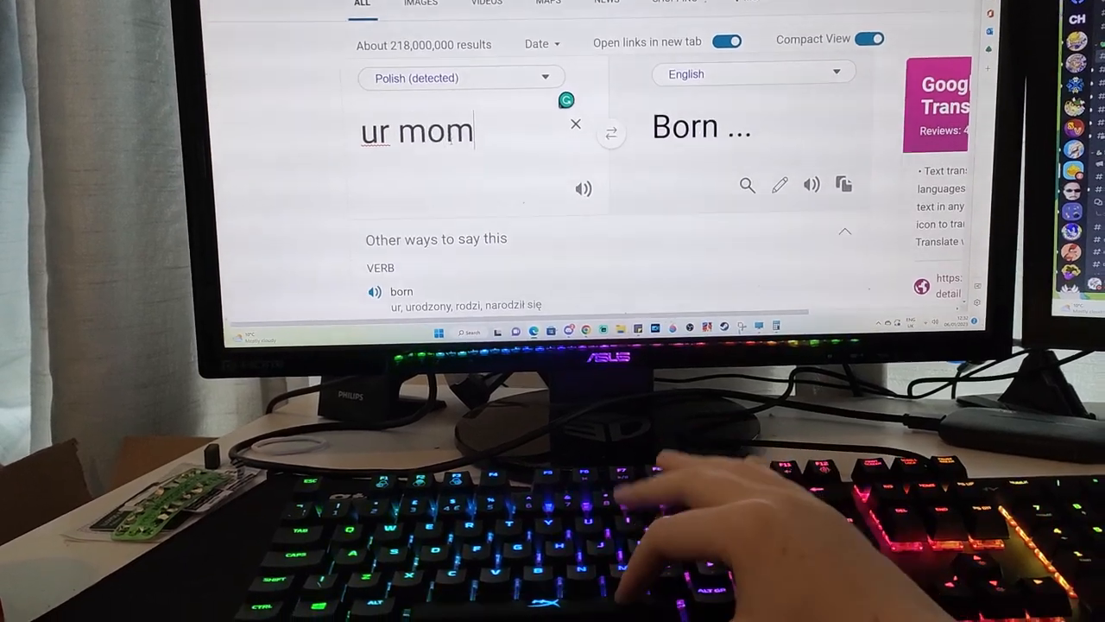
text(g)
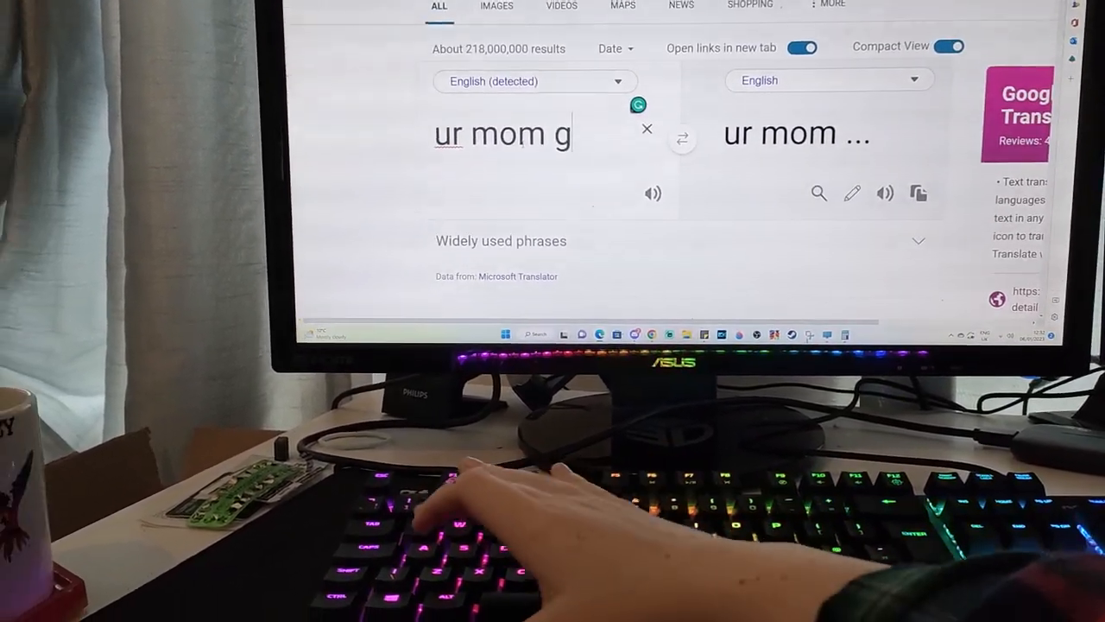
text(ae)
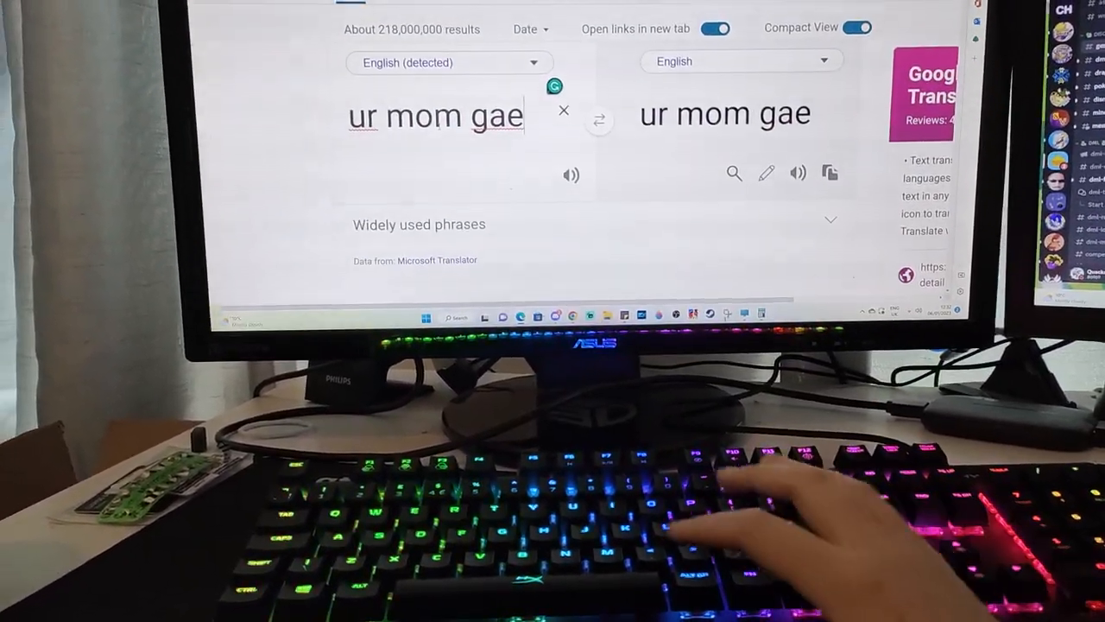
text(:))
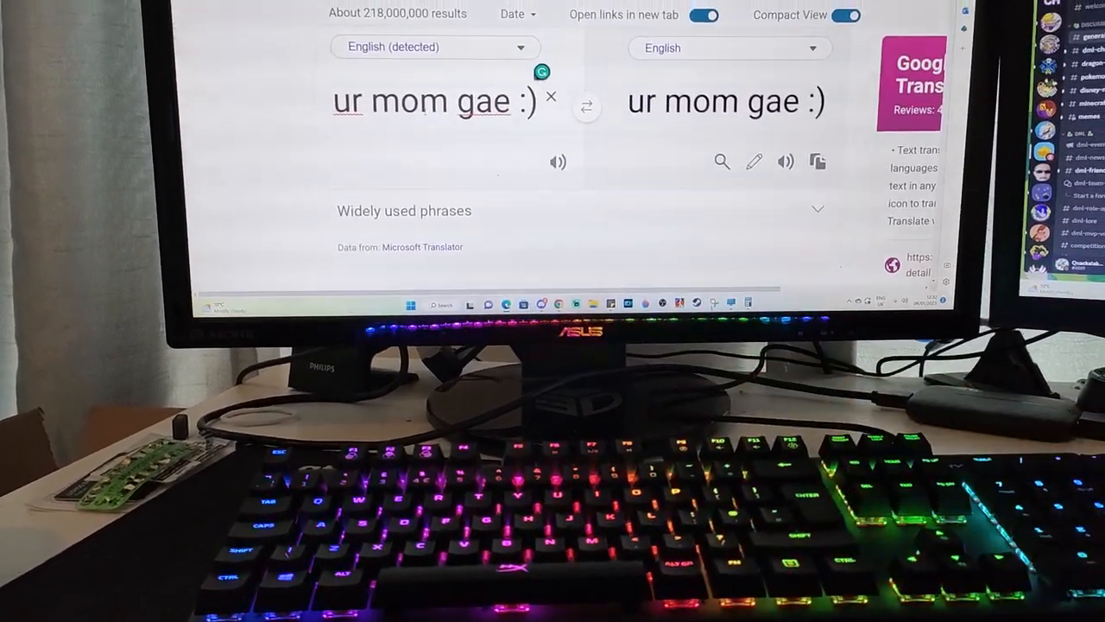